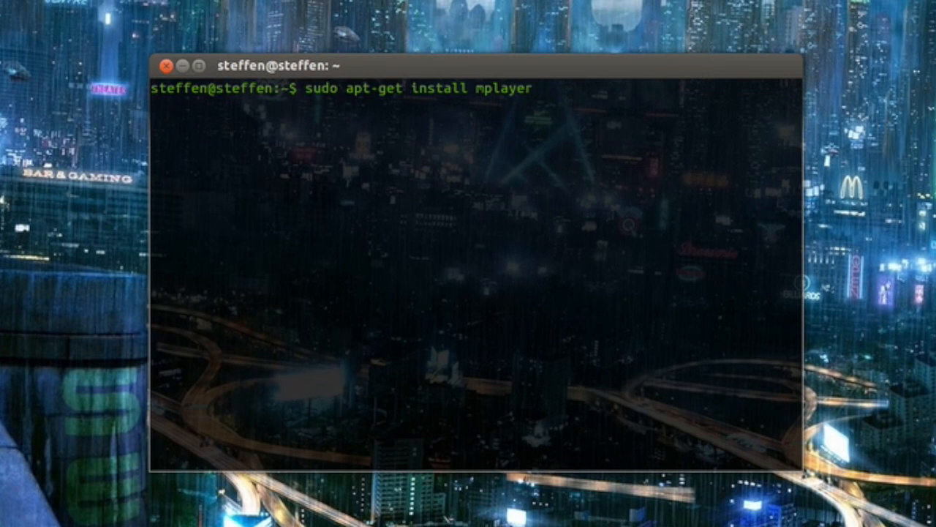
Install MPlayer with sudo apt-get install mplayer and clear the terminal.
click(538, 89)
text(cd)
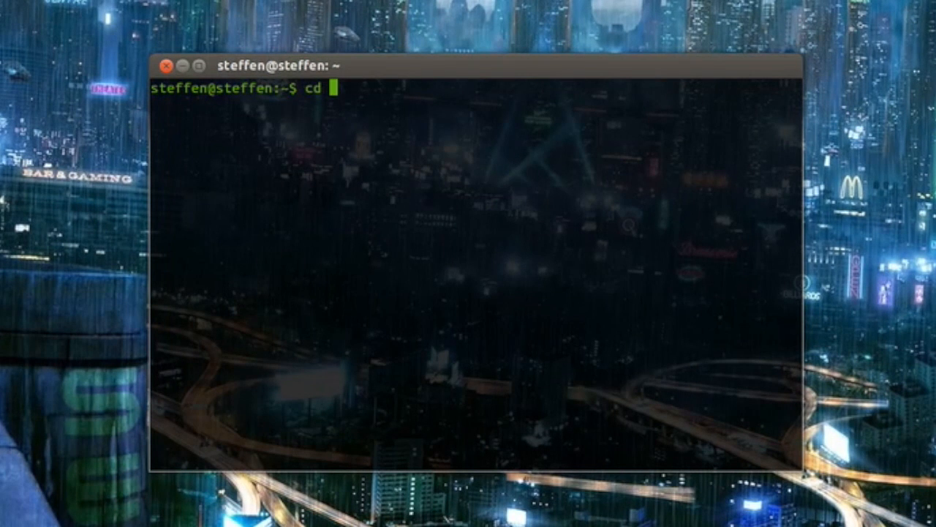
Change into the Downloads folder and list its files, including android.mp4 and fifa.mp4.
text(Do)
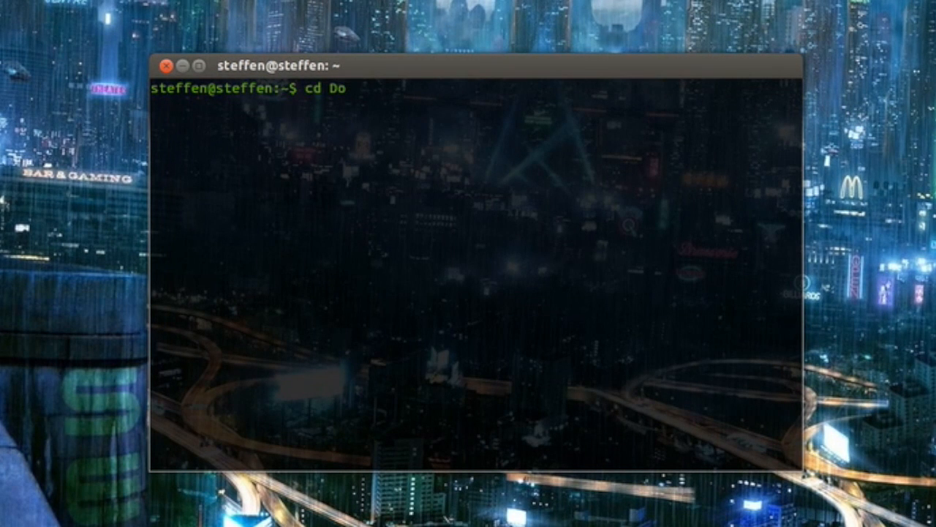
text(wnloads)
text(di)
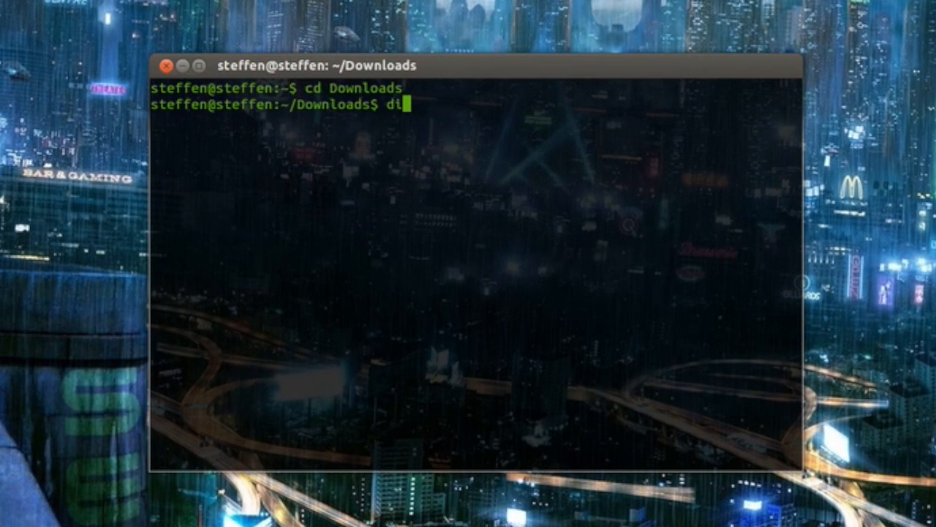
key(Return)
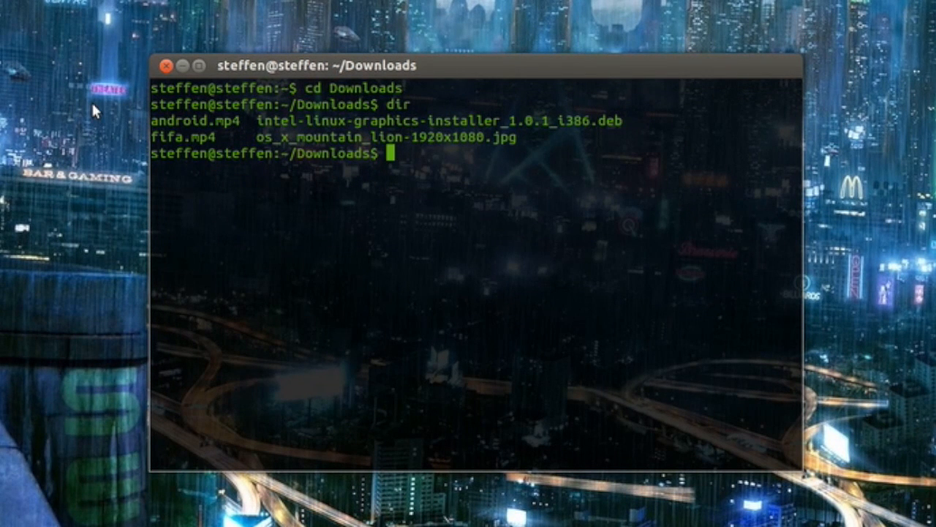
Clear the screen and play android.mp4 as coloured ASCII art with mplayer -vo caca.
text(clear)
text(mplayer -vo caca android.mp4)
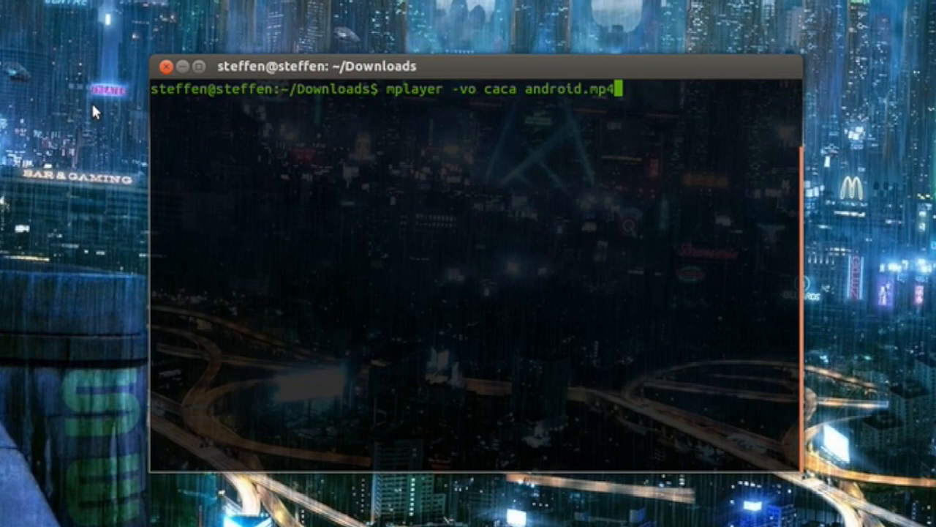
key(Return)
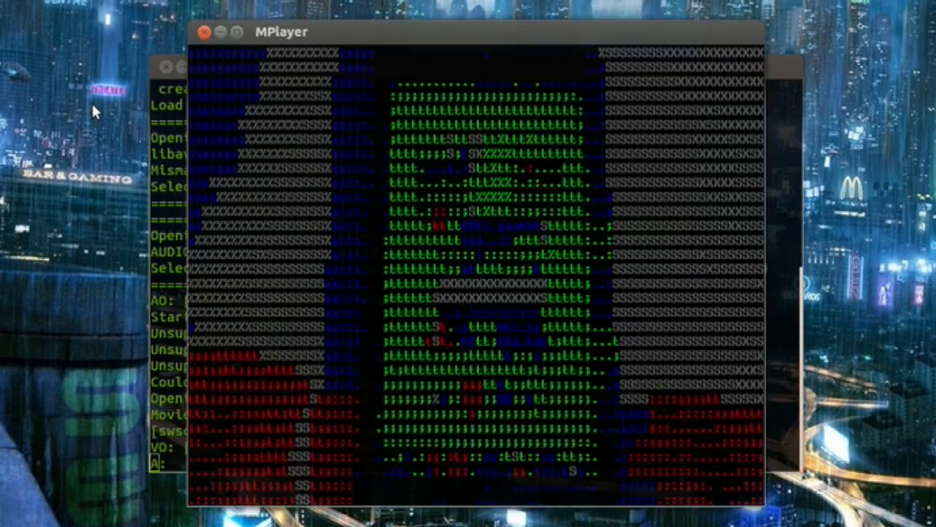